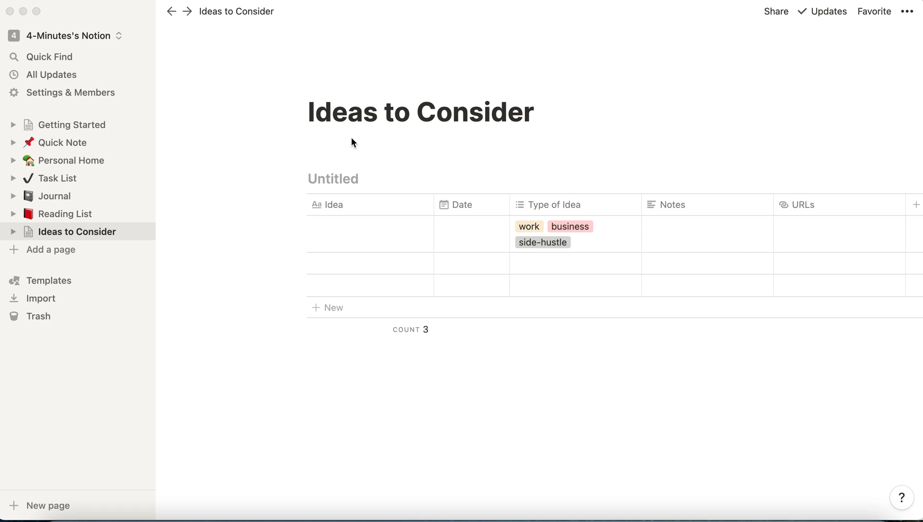
pyautogui.moveTo(322, 235)
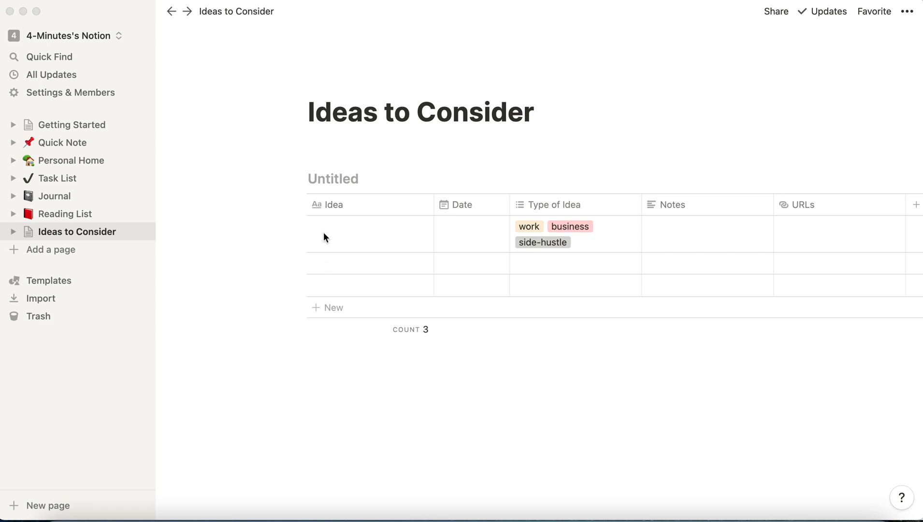
pyautogui.moveTo(329, 239)
pyautogui.write('Write A Novel')
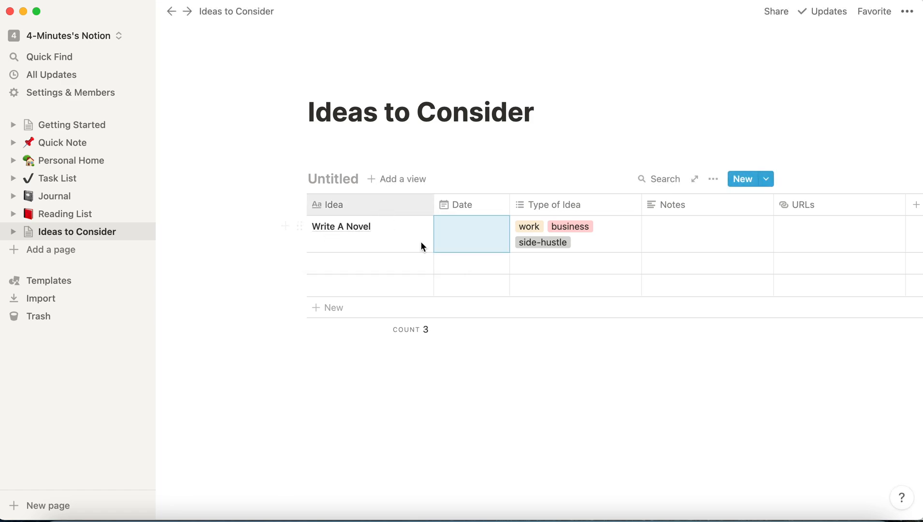
# Step: Set the Write A Novel row's date to Dec 26, 2020
pyautogui.click(470, 234)
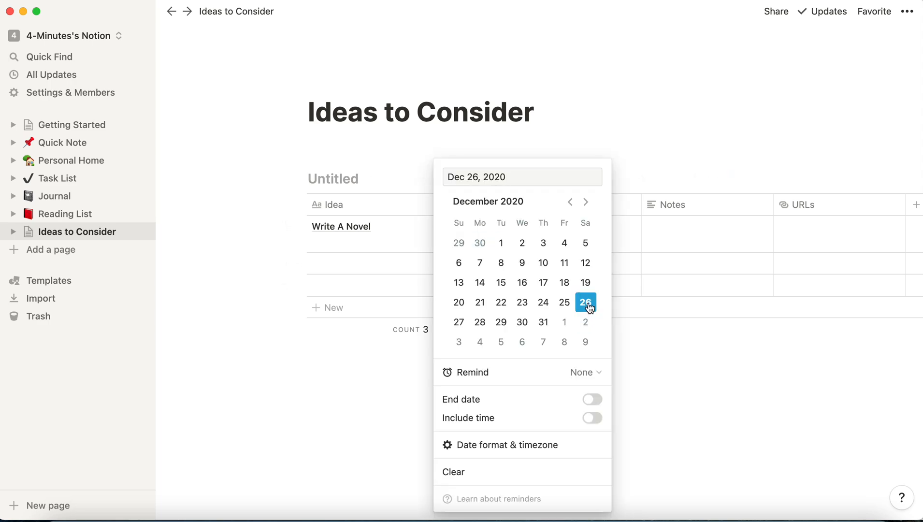
pyautogui.click(633, 228)
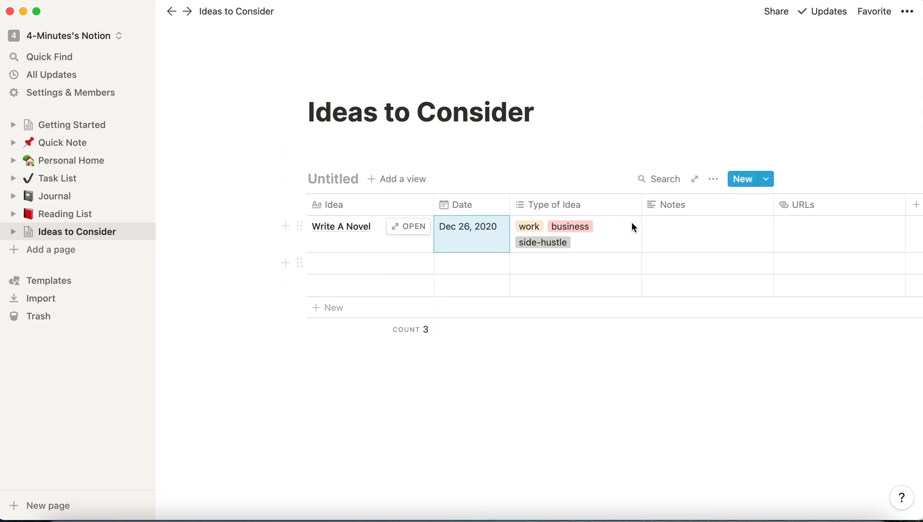
# Step: Fill the Write A Novel note with 'Pacific Grove CA'
pyautogui.click(698, 234)
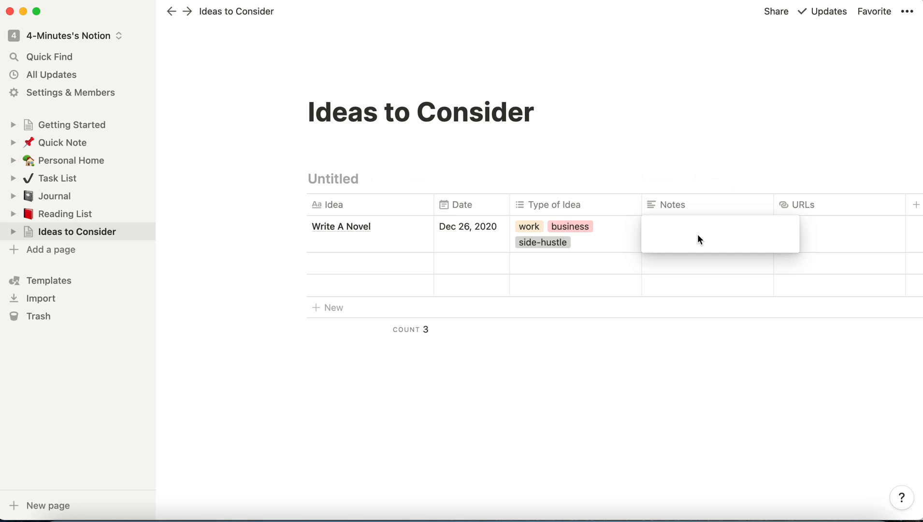
pyautogui.write('P')
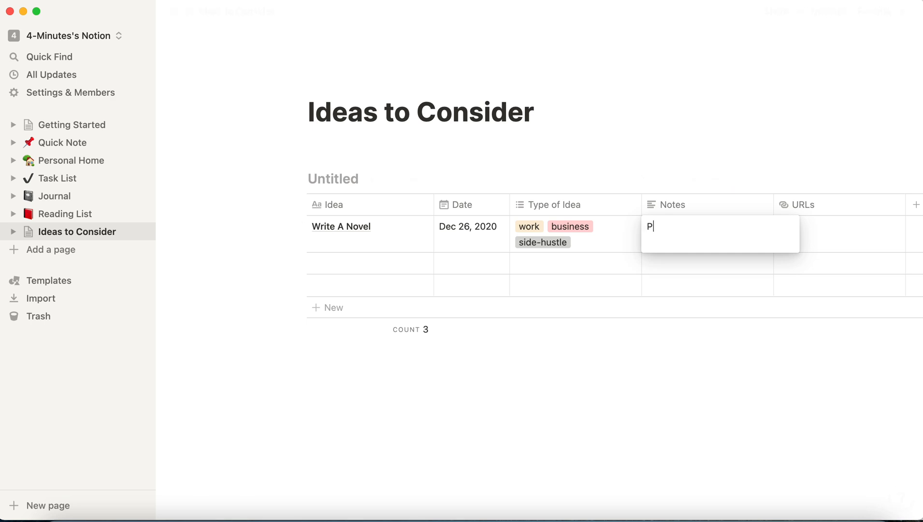
pyautogui.write('acific')
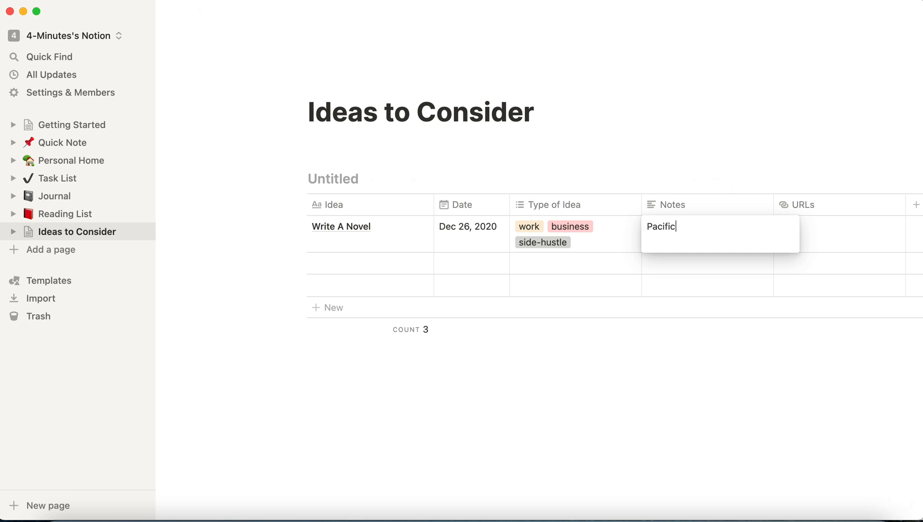
pyautogui.write('Grove CA')
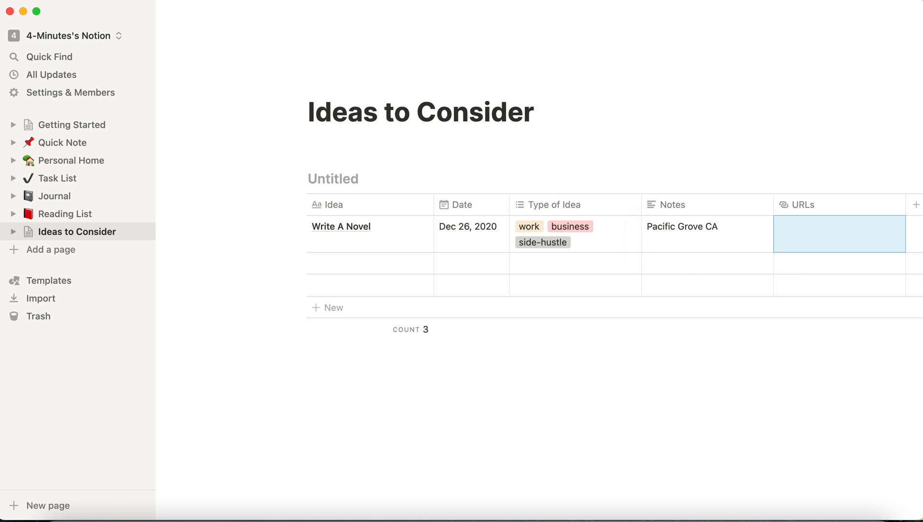
pyautogui.moveTo(361, 267)
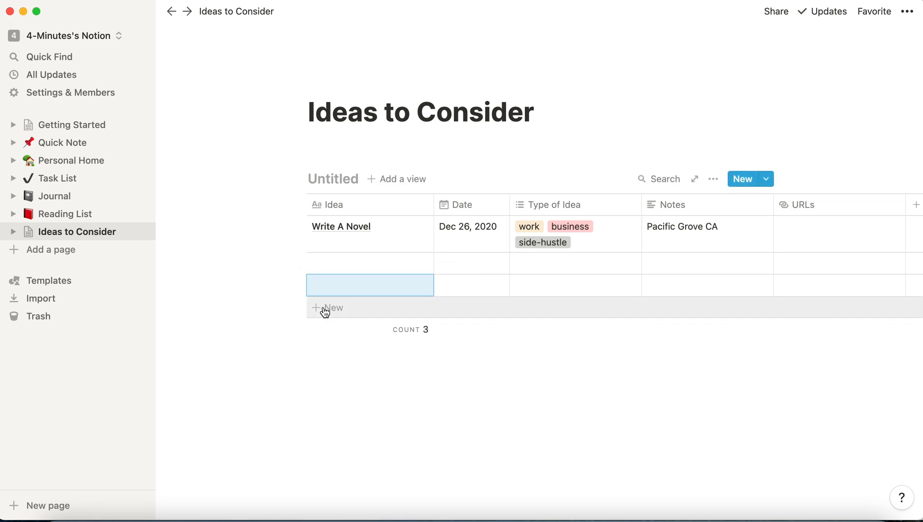
# Step: Add two blank rows to the Ideas to Consider table, bringing it to five
pyautogui.click(327, 307)
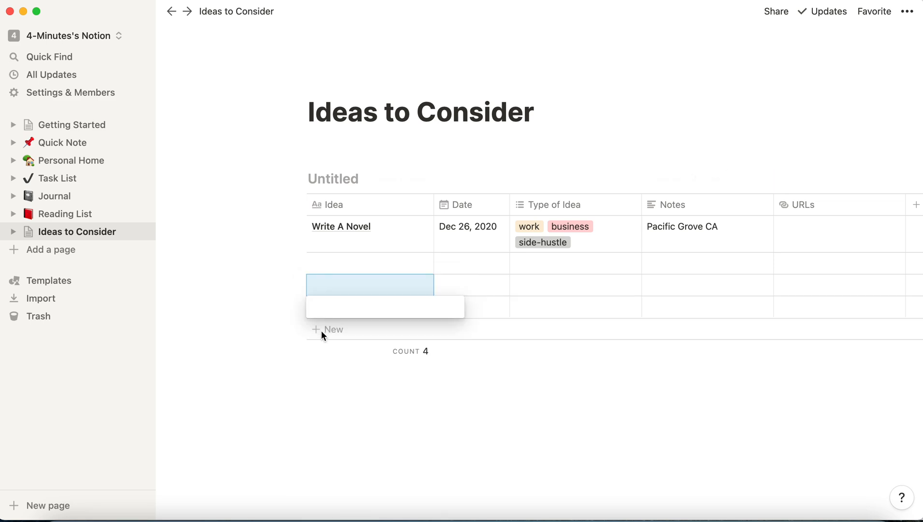
pyautogui.click(328, 329)
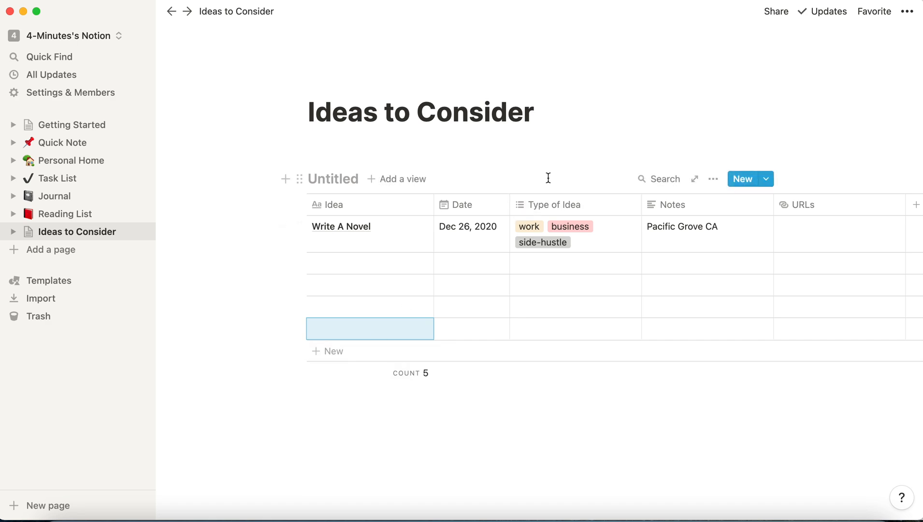
pyautogui.moveTo(515, 269)
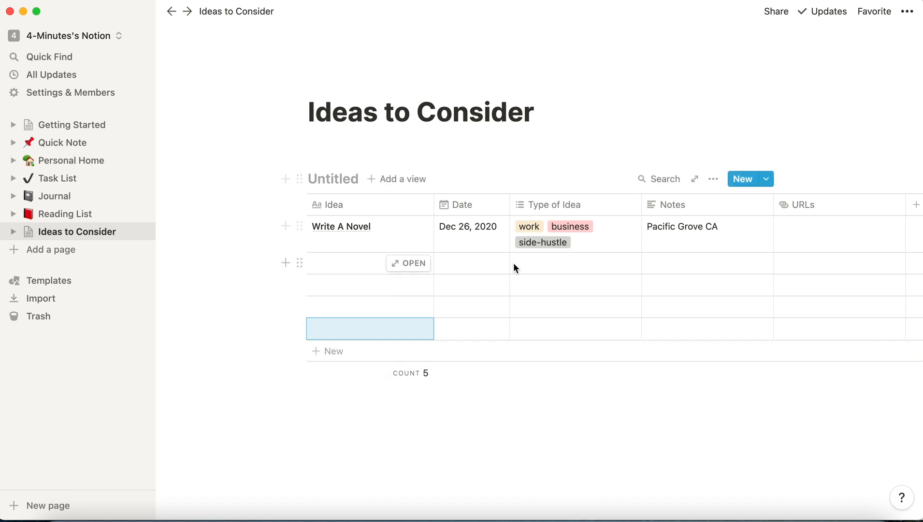
pyautogui.moveTo(742, 178)
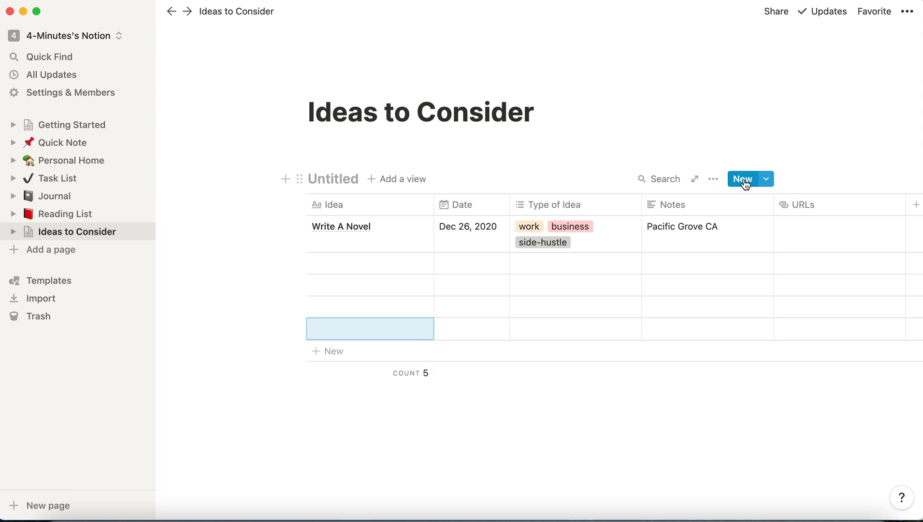
# Step: Create a 'Learn A Language' idea page tagged work with the note 'French and Arabic'
pyautogui.click(743, 179)
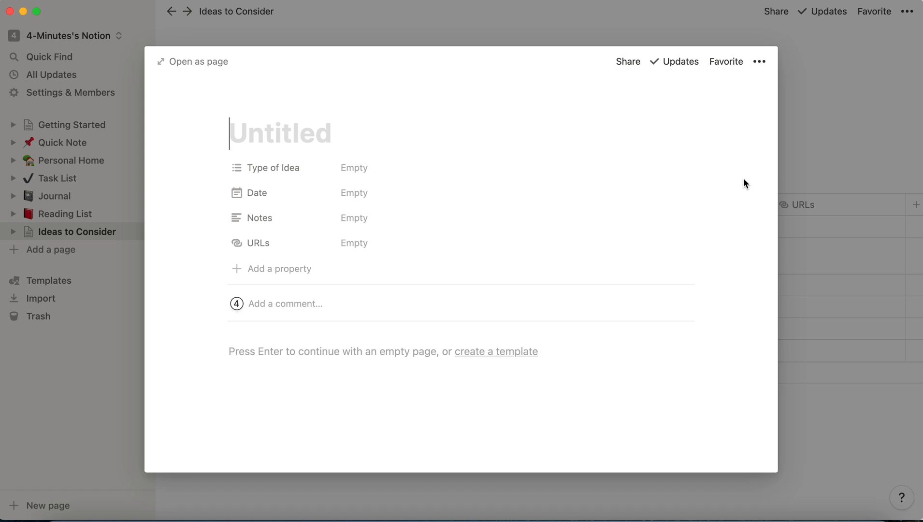
pyautogui.write('L')
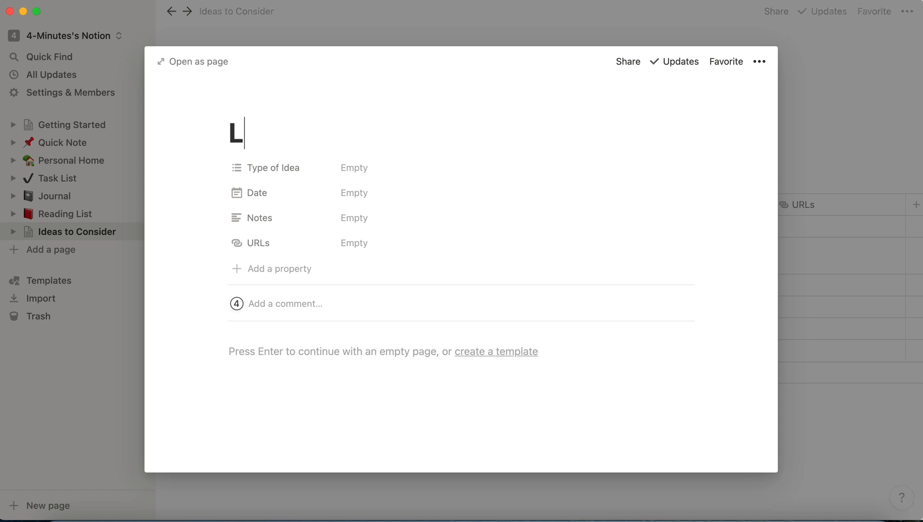
pyautogui.write('earn A')
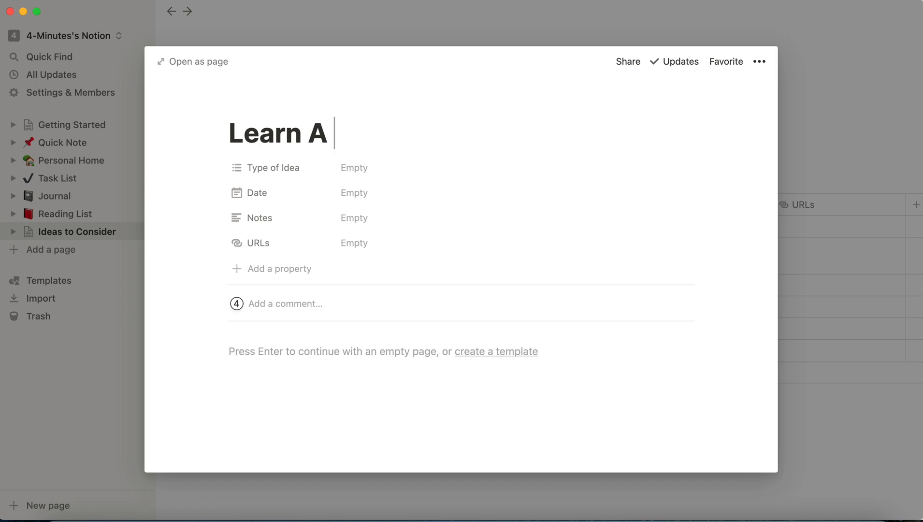
pyautogui.write('Lang')
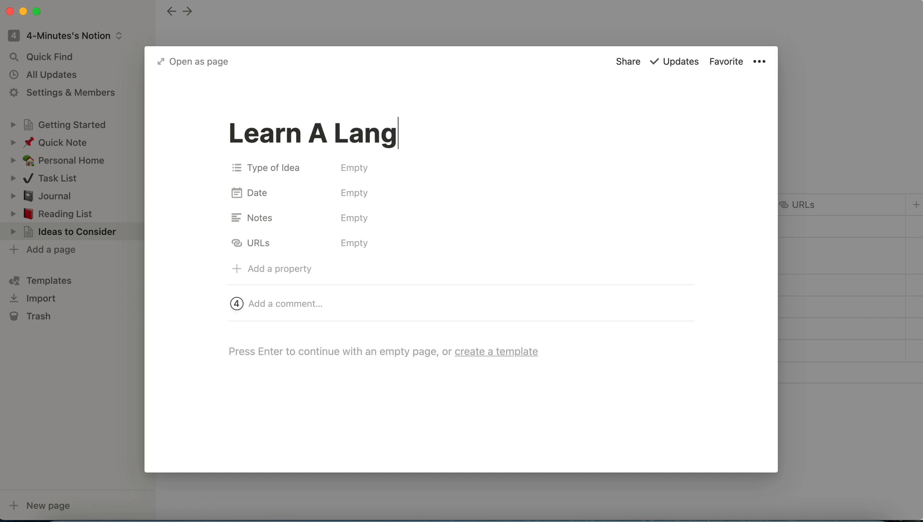
pyautogui.click(353, 168)
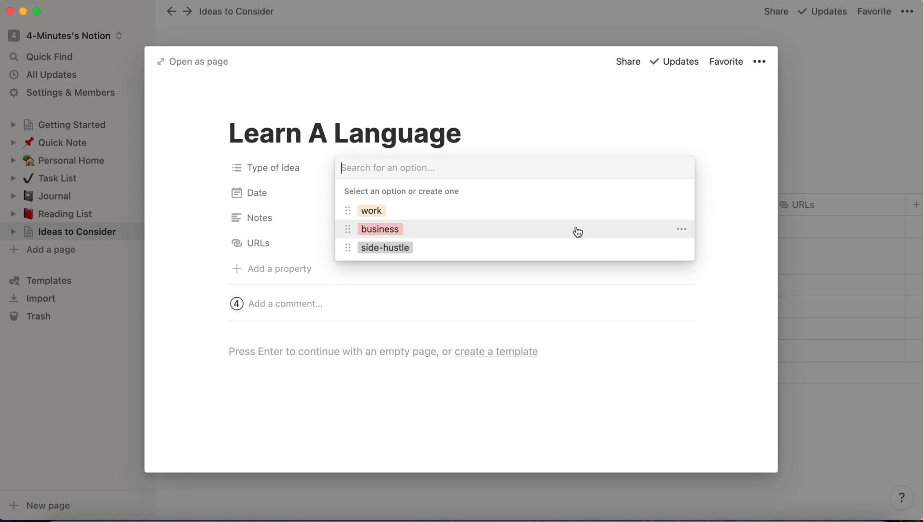
pyautogui.click(371, 210)
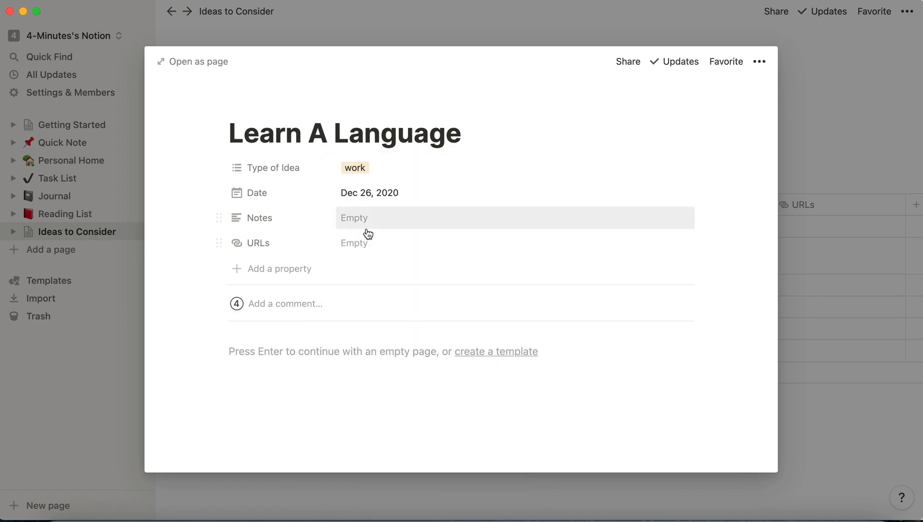
pyautogui.write('French')
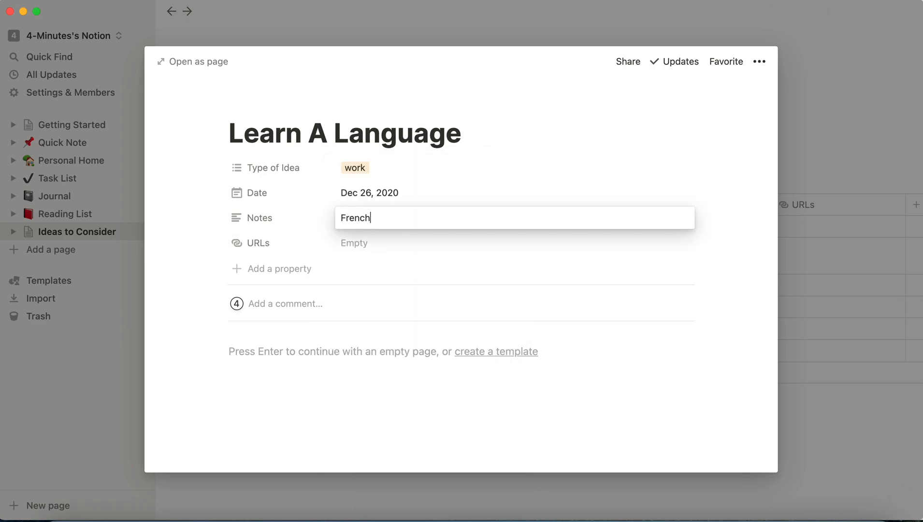
pyautogui.write('and Arabic')
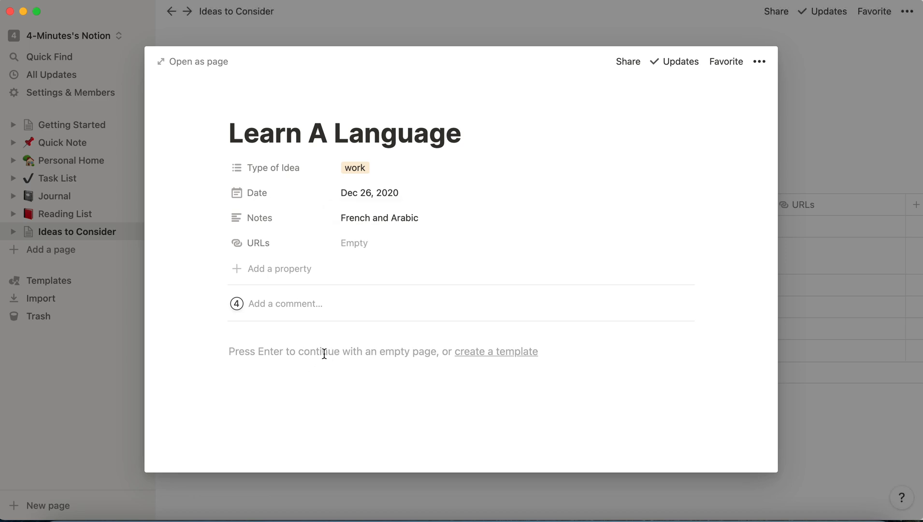
# Step: Write 'script' and 'paragraphs' in the page body and start a table block via the / menu
pyautogui.click(323, 351)
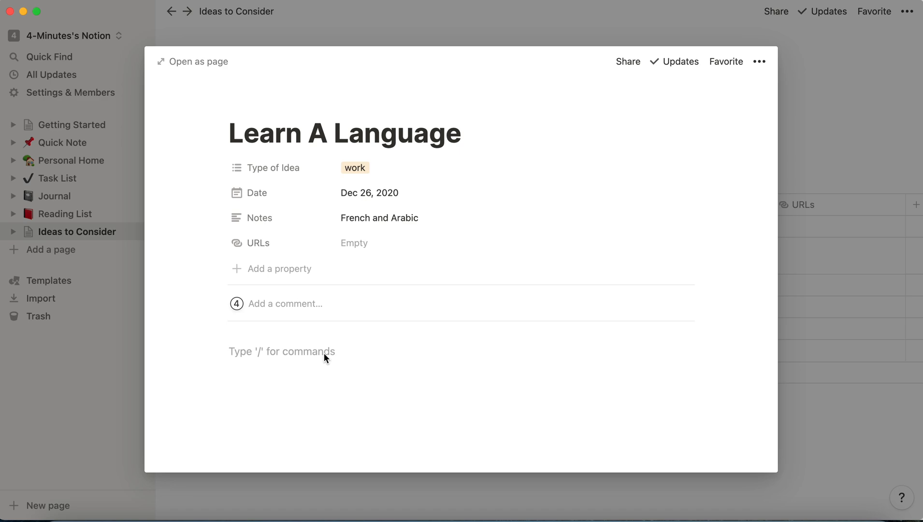
pyautogui.write('script')
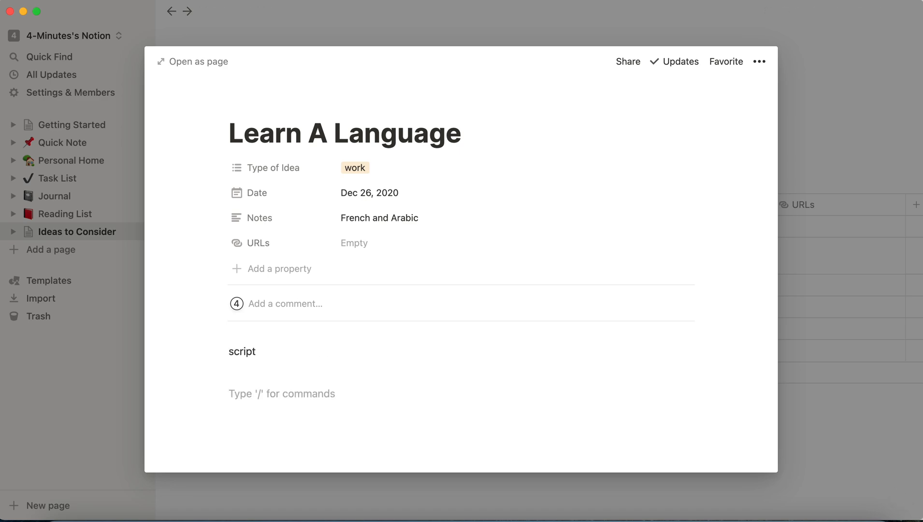
pyautogui.write('paragrap')
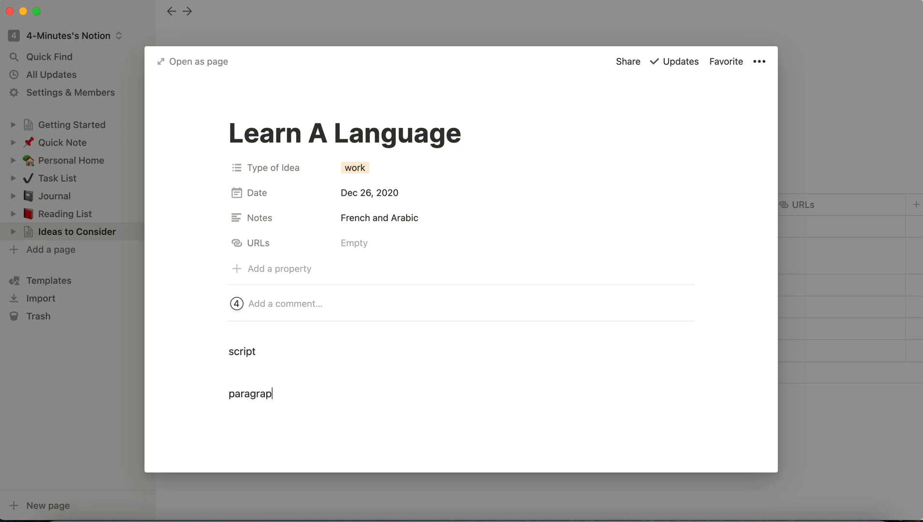
pyautogui.write('/')
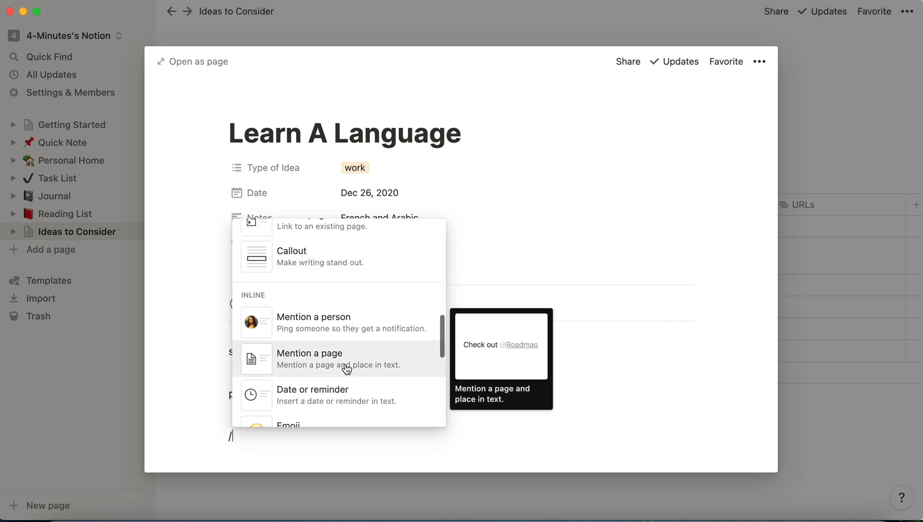
pyautogui.scroll(-3)
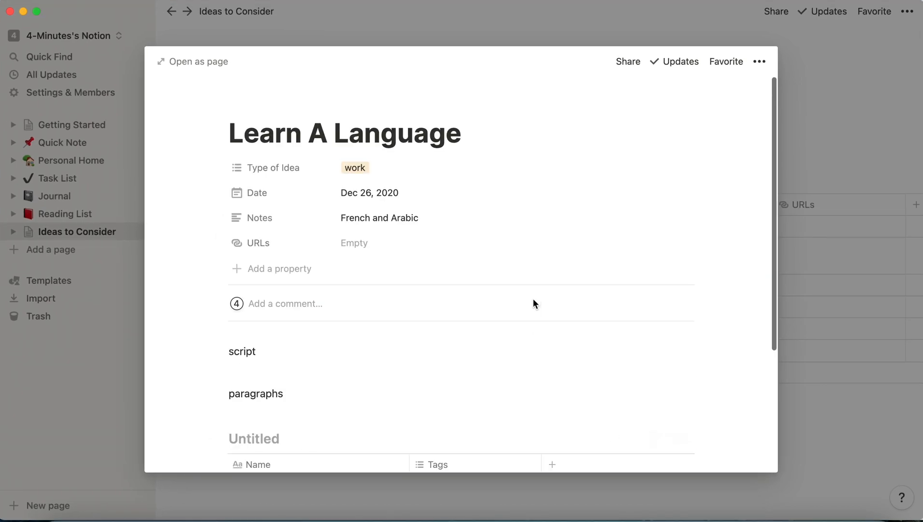
pyautogui.moveTo(867, 73)
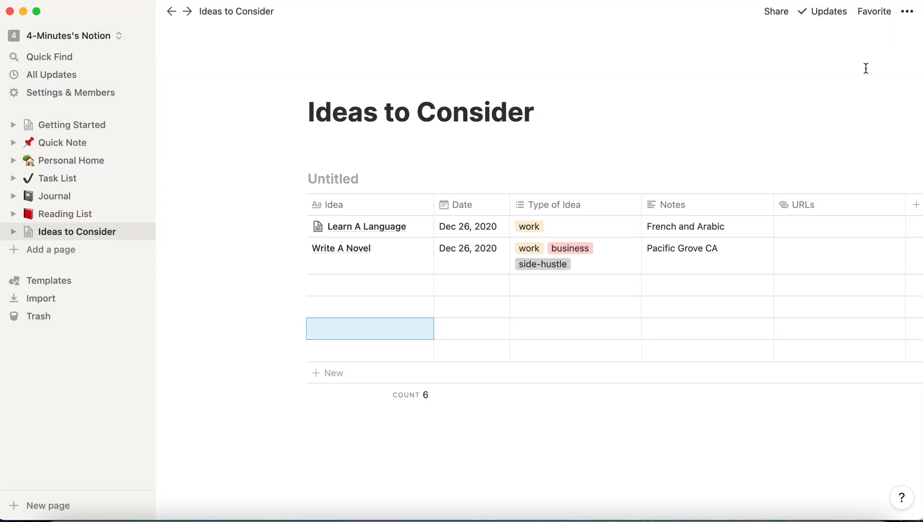
pyautogui.moveTo(482, 259)
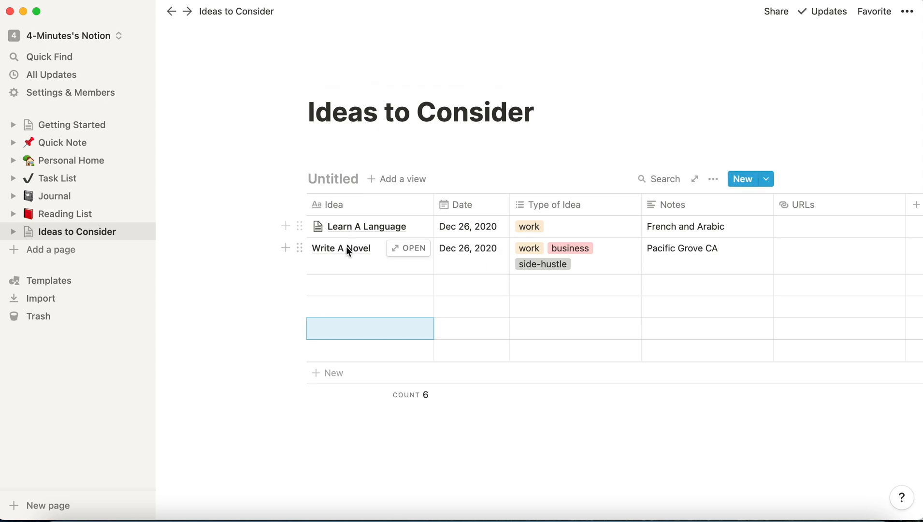
pyautogui.moveTo(457, 232)
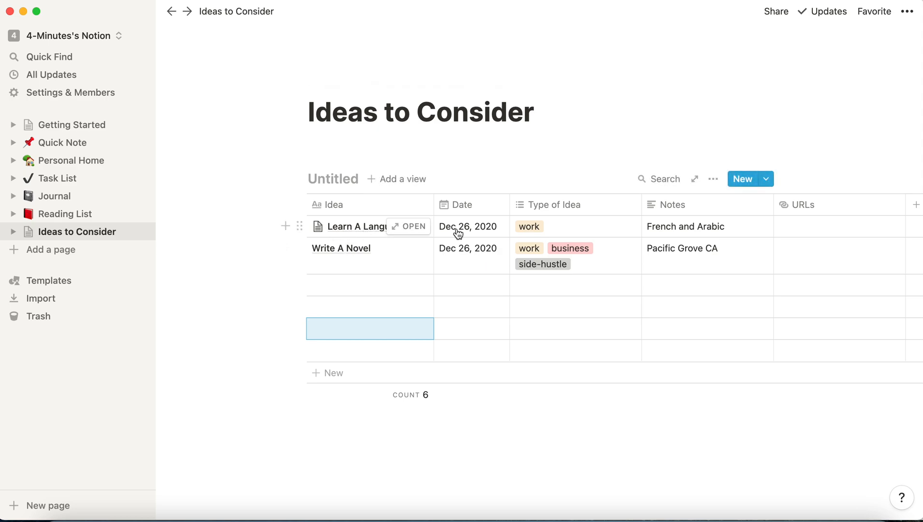
pyautogui.moveTo(337, 378)
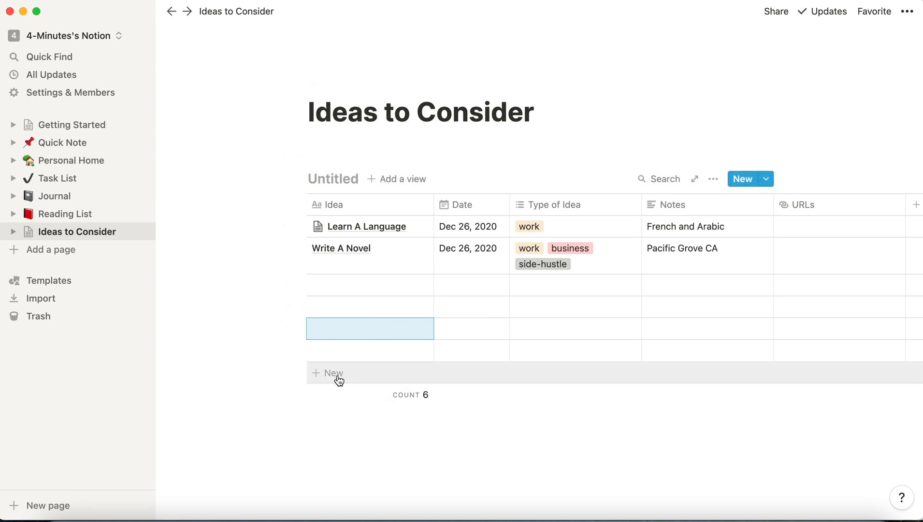
pyautogui.moveTo(333, 377)
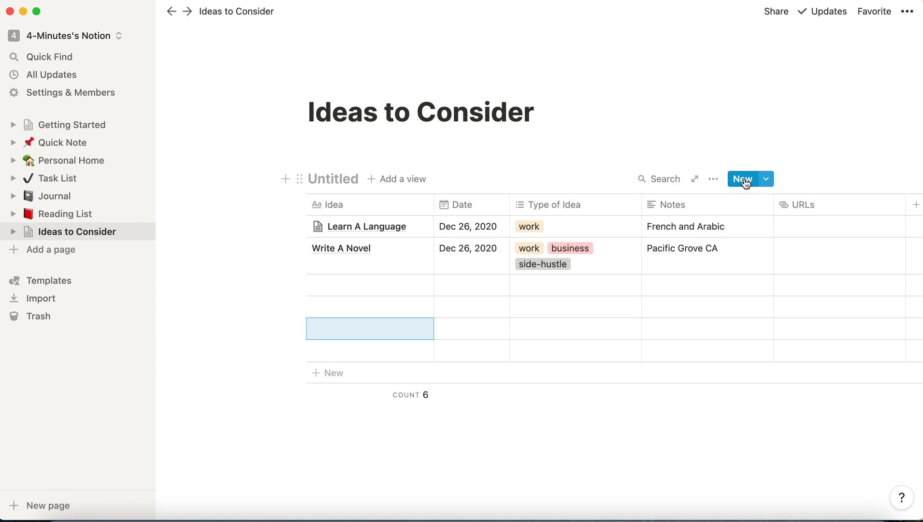
pyautogui.moveTo(301, 226)
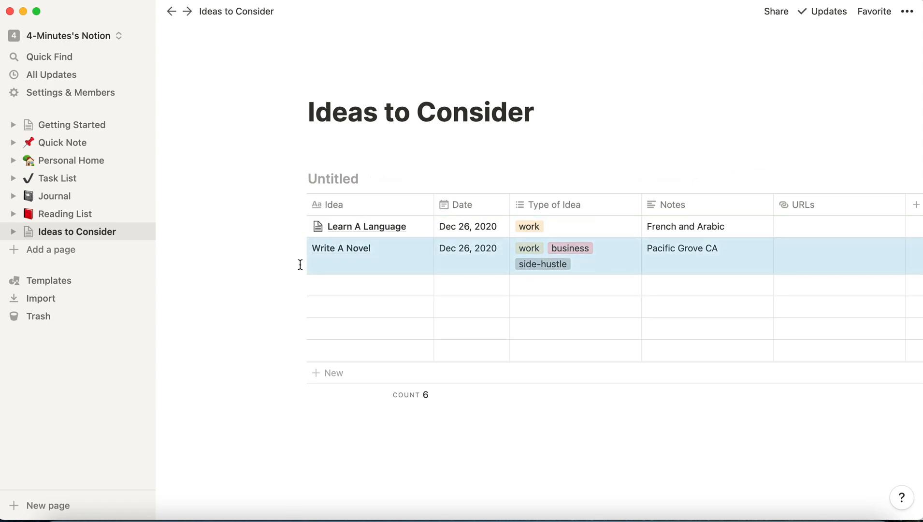
pyautogui.moveTo(299, 248)
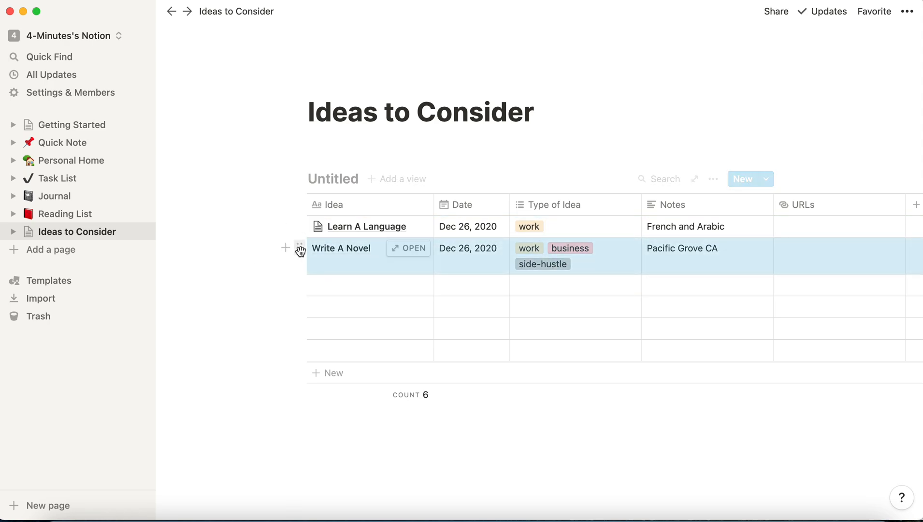
pyautogui.moveTo(301, 226)
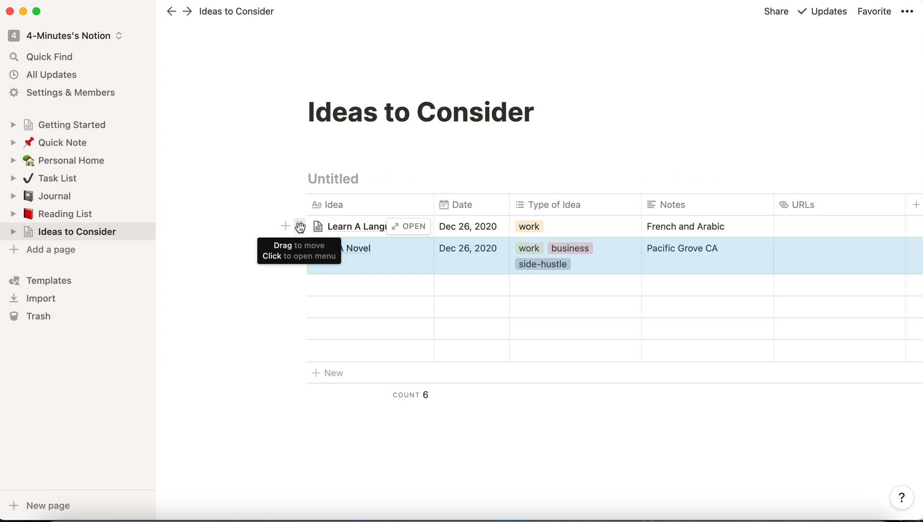
pyautogui.moveTo(300, 285)
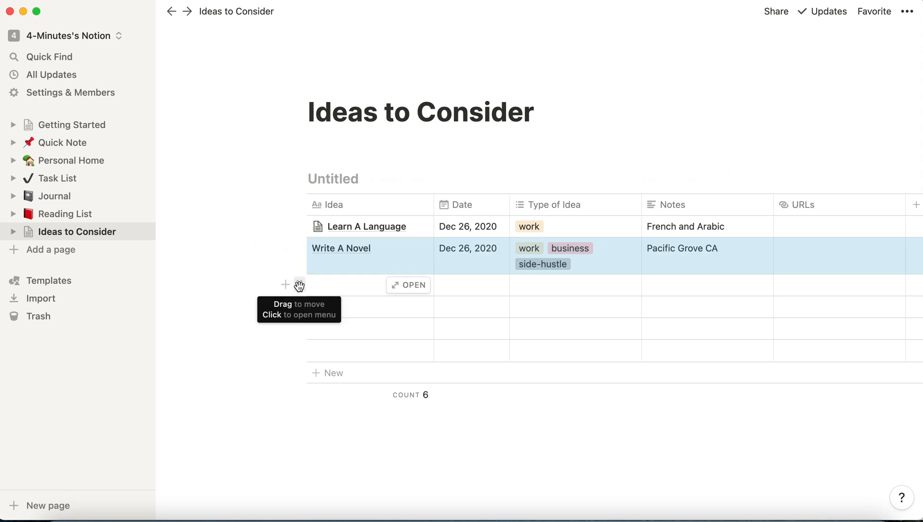
# Step: Delete one empty row from the Ideas to Consider table via its row menu
pyautogui.click(298, 285)
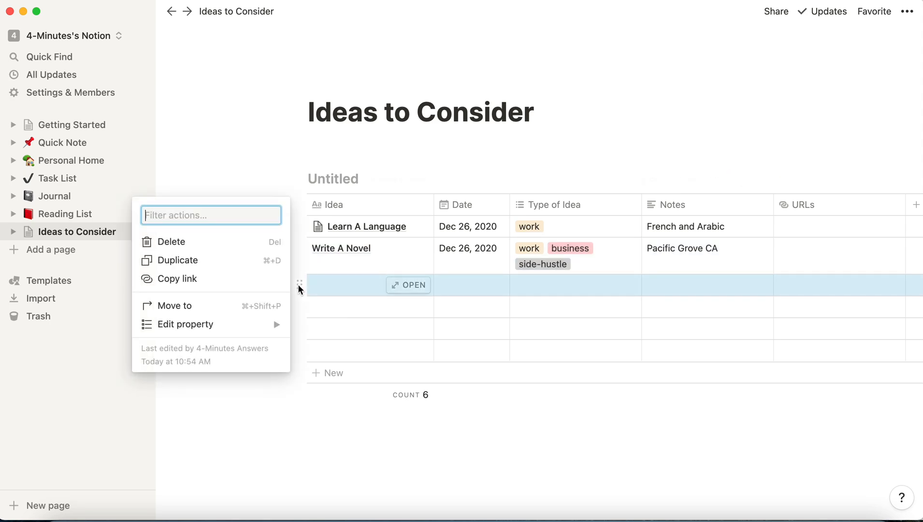
pyautogui.moveTo(196, 245)
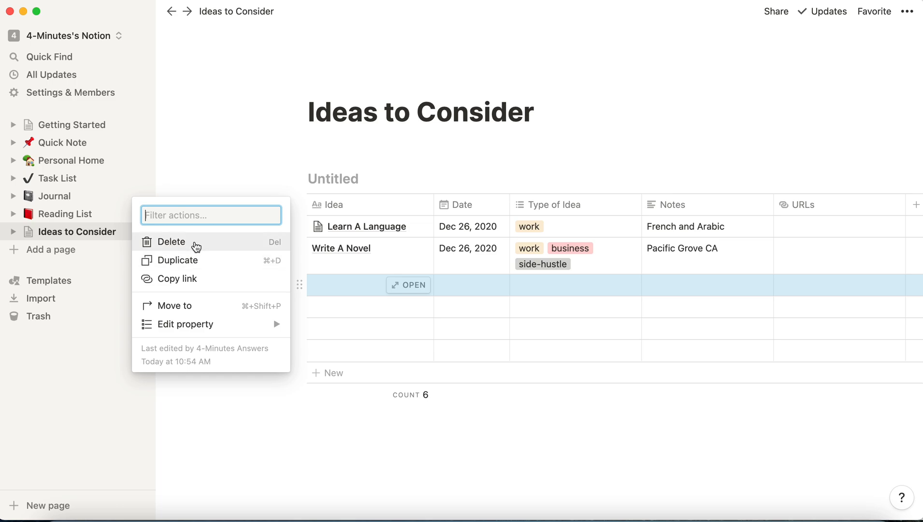
pyautogui.click(171, 242)
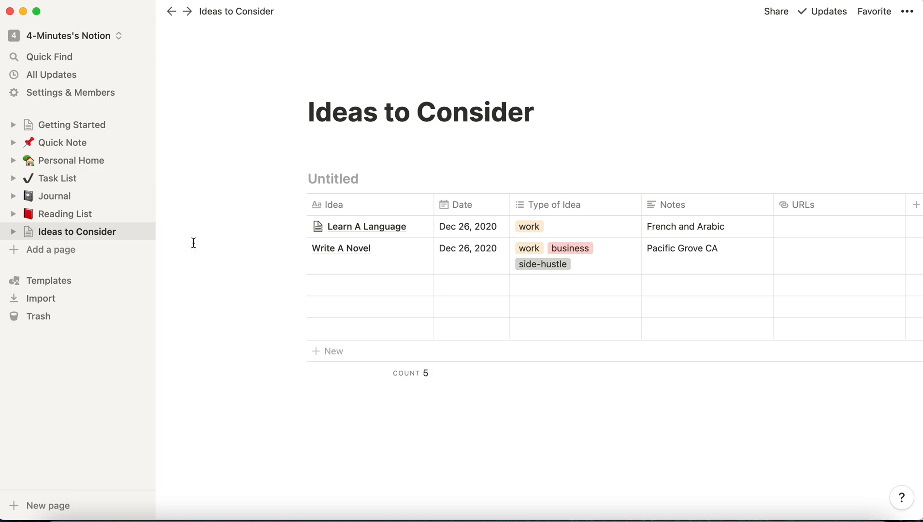
pyautogui.moveTo(345, 247)
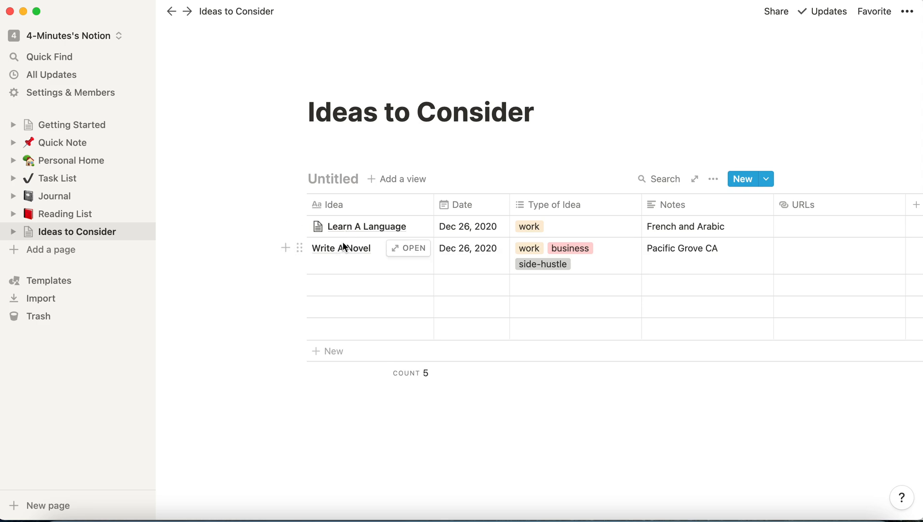
pyautogui.moveTo(408, 226)
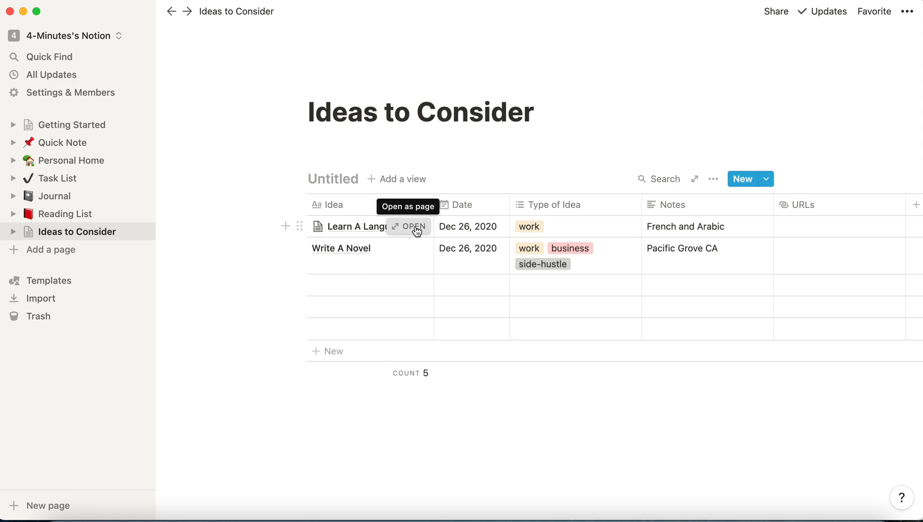
# Step: Open the Write A Novel entry as a page preview showing its tags, date and notes
pyautogui.click(413, 227)
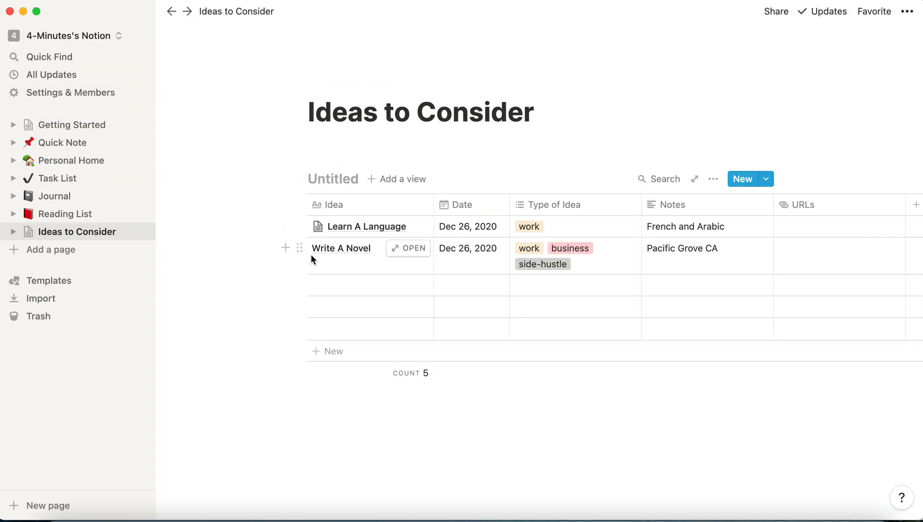
pyautogui.moveTo(409, 248)
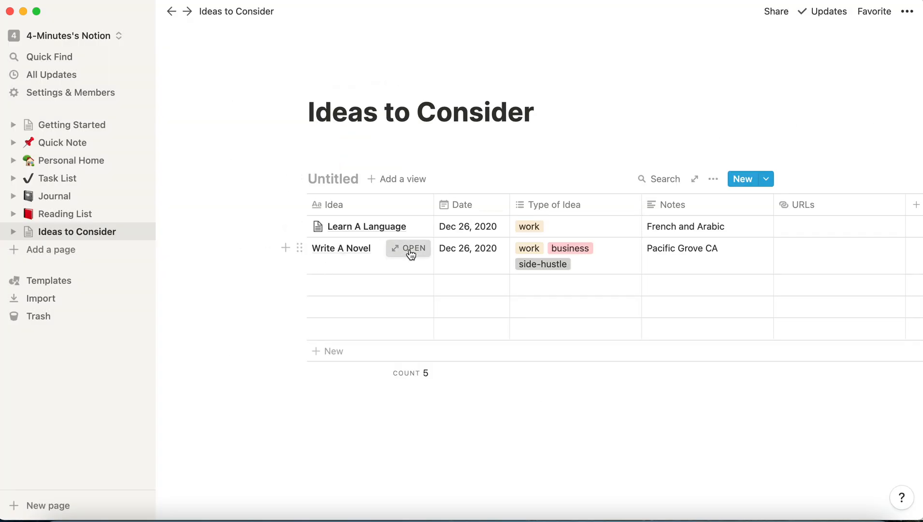
pyautogui.click(408, 247)
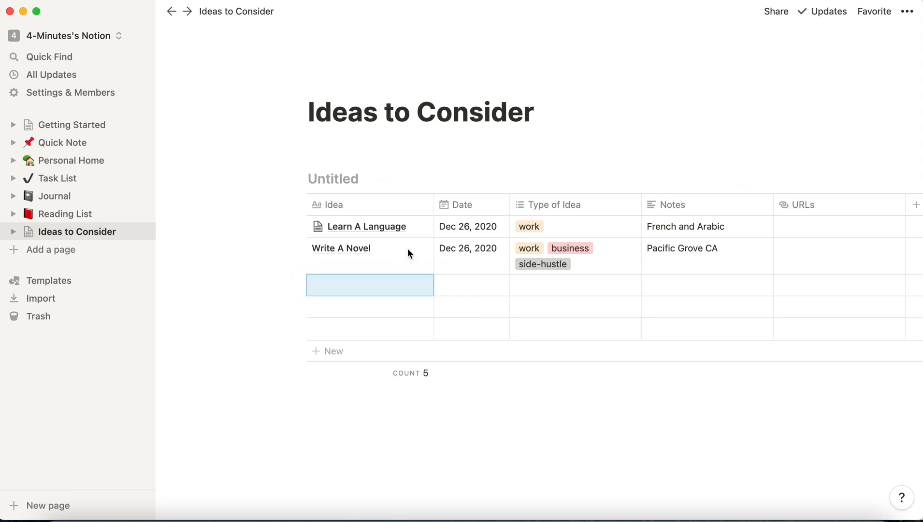
pyautogui.click(340, 247)
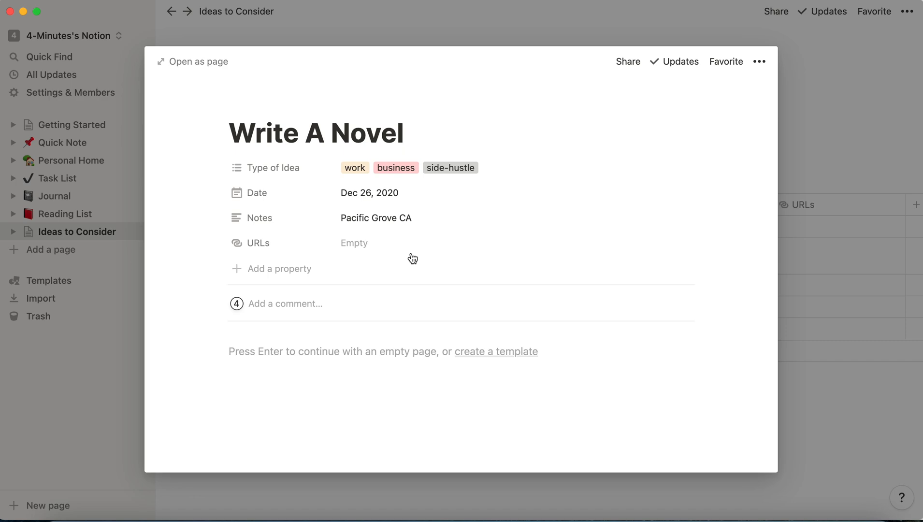
pyautogui.moveTo(421, 234)
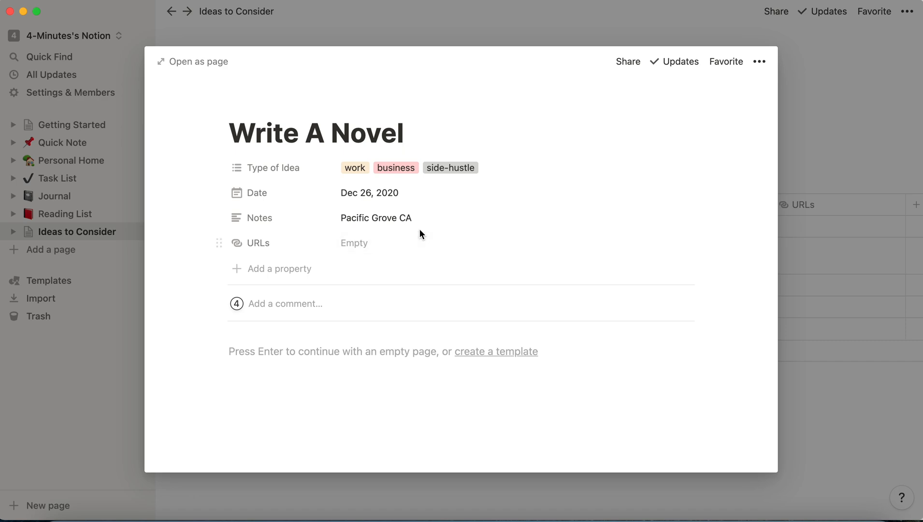
pyautogui.moveTo(592, 3)
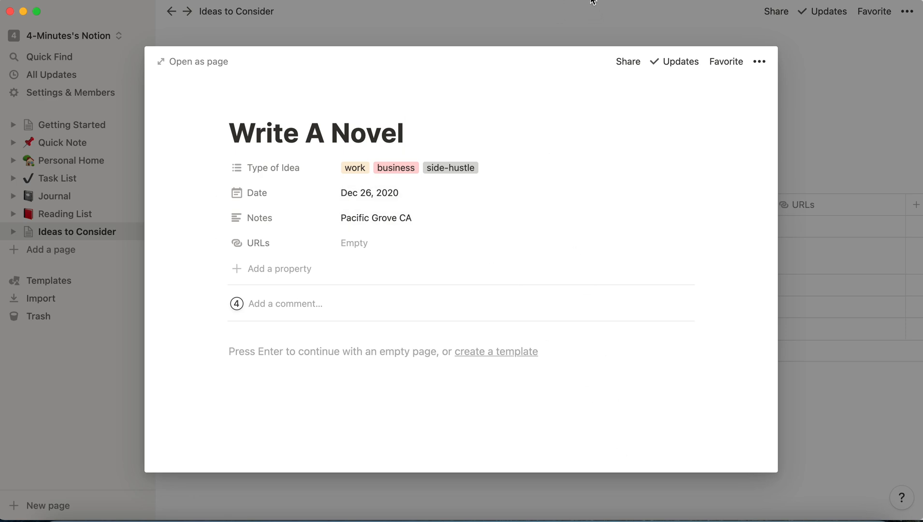